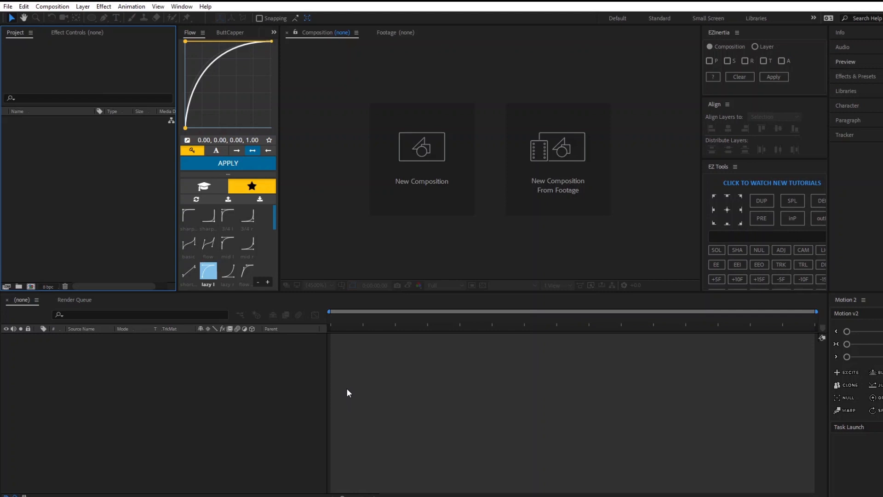
pyautogui.moveTo(436, 275)
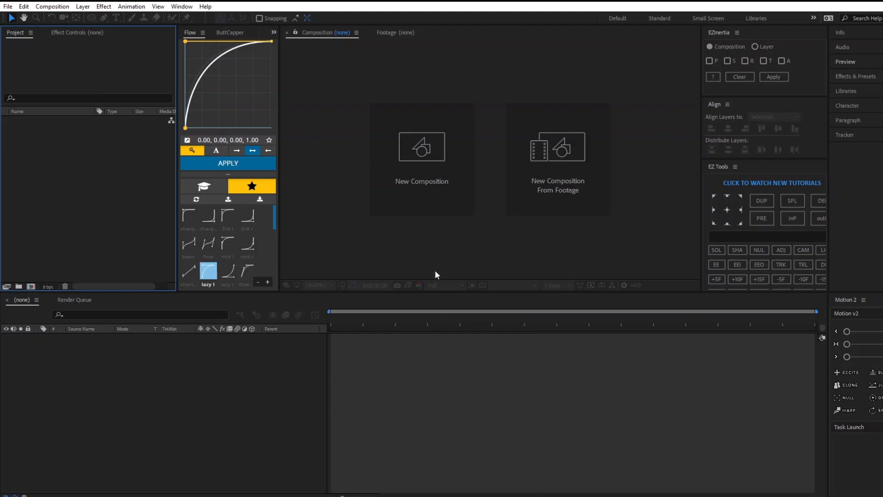
# - Create a new HDTV 1080 24 fps composition with the CINEMA 4D 3D renderer
pyautogui.click(421, 148)
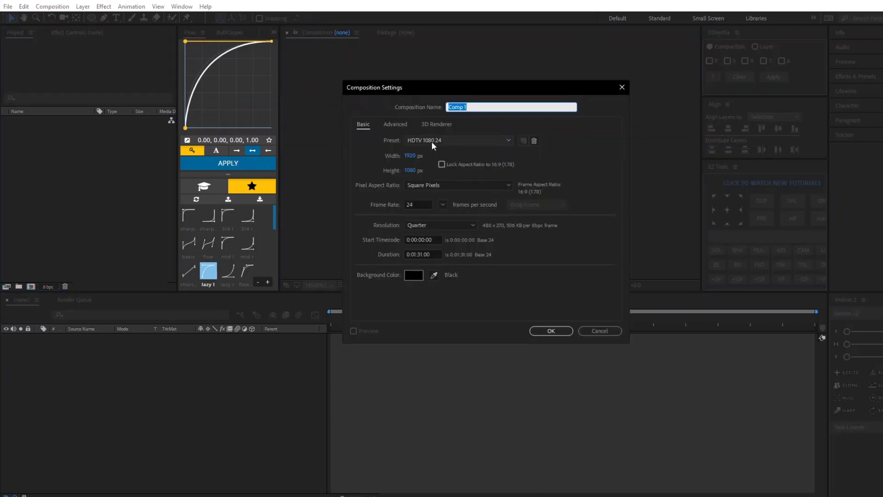
pyautogui.click(436, 124)
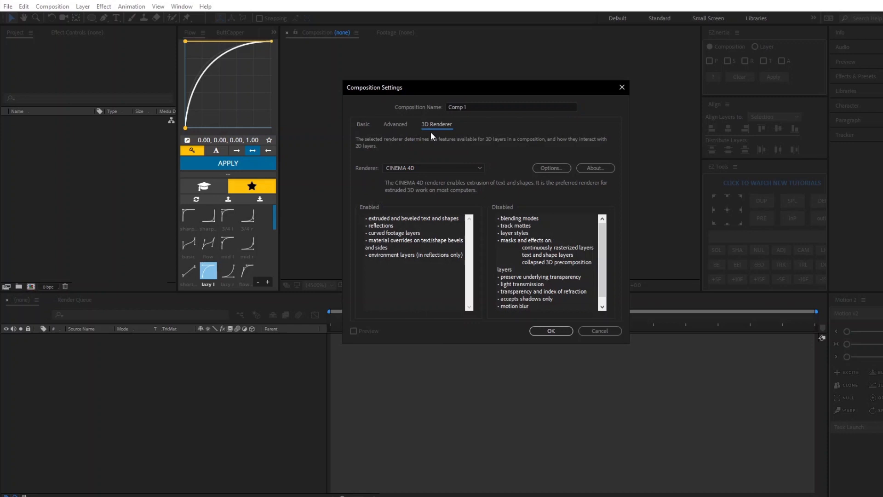
pyautogui.click(433, 168)
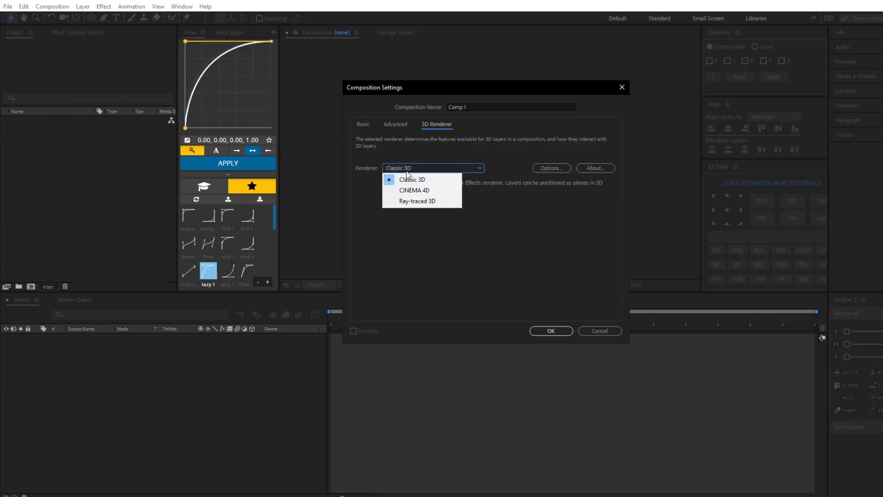
pyautogui.click(414, 190)
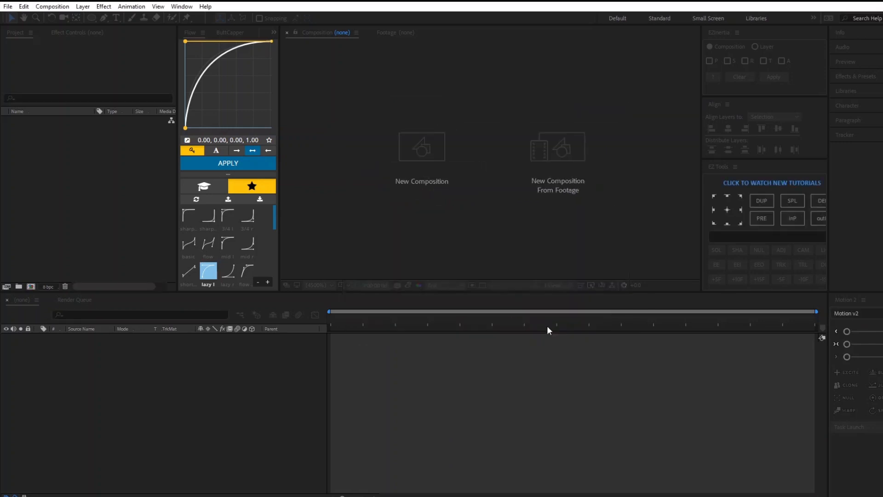
# - Confirm Comp 1's settings and bring up the Layer > New submenu
pyautogui.click(421, 147)
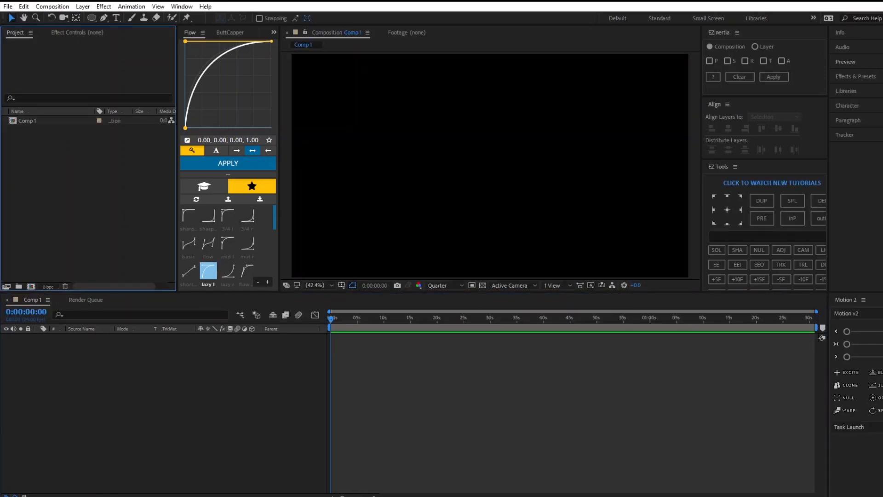
pyautogui.click(83, 6)
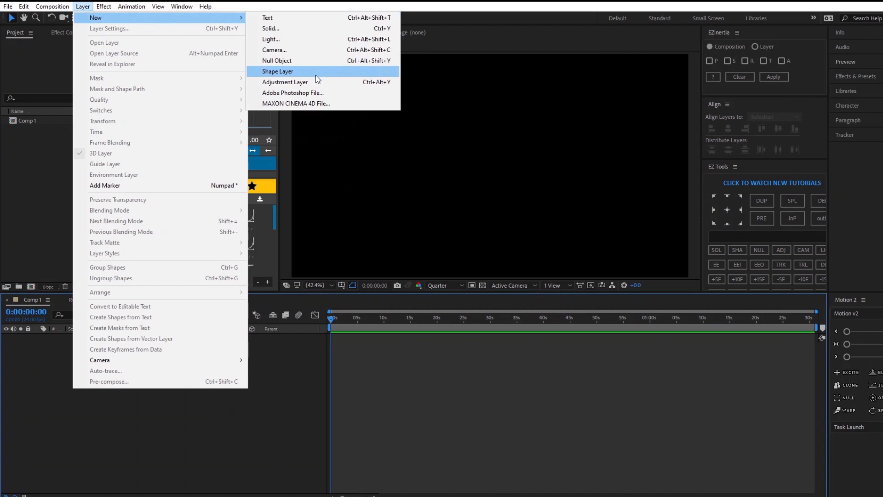
# - Add Shape Layer 1 containing an Ellipse path and a Stroke via Contents > Add
pyautogui.click(277, 71)
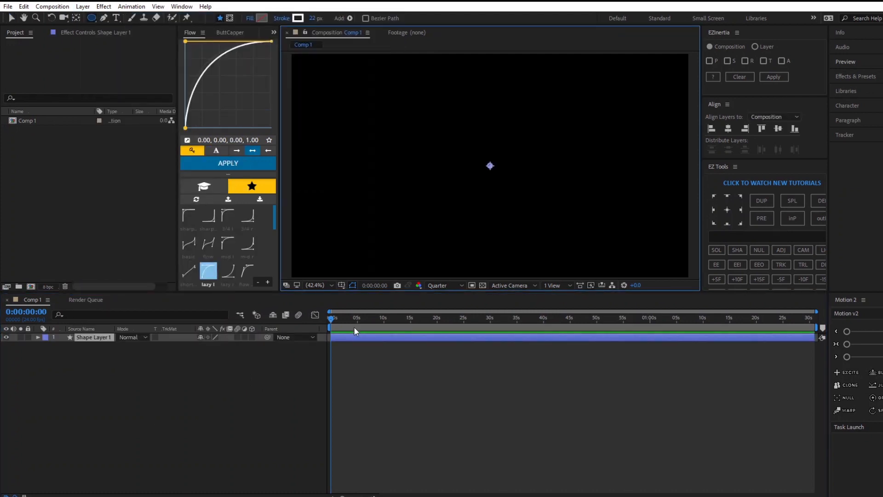
pyautogui.click(37, 337)
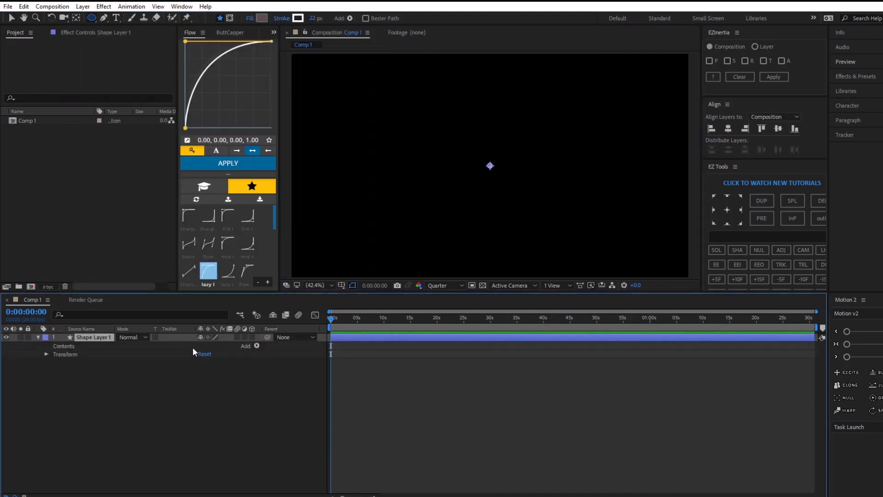
pyautogui.click(256, 346)
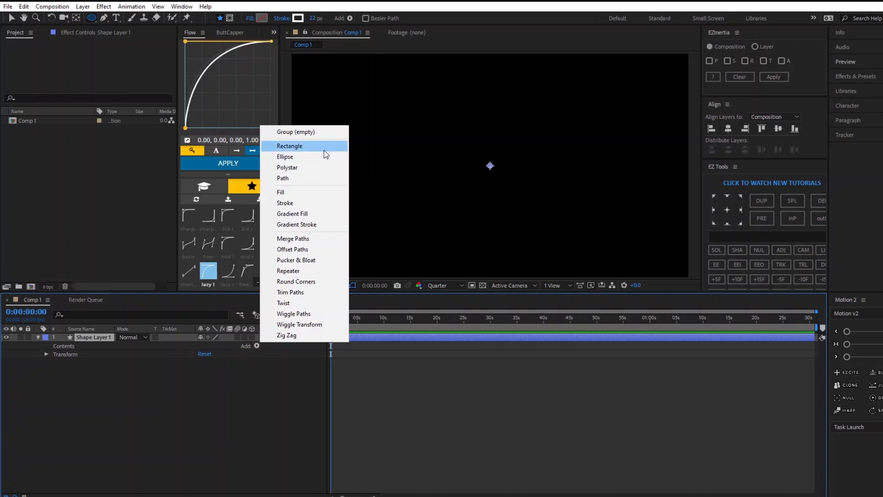
pyautogui.click(285, 157)
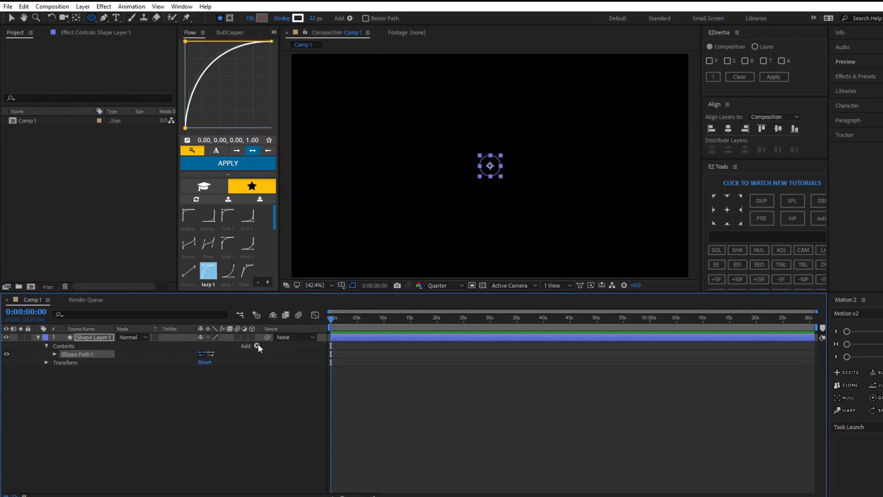
pyautogui.click(256, 346)
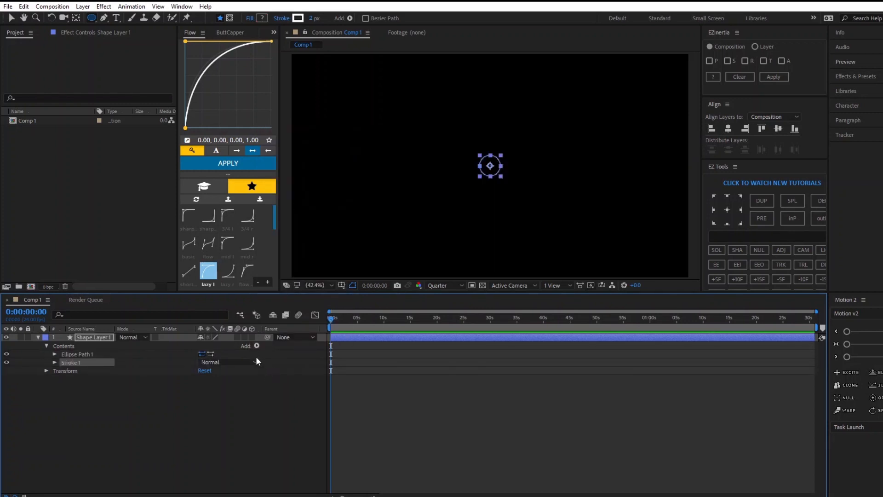
pyautogui.click(255, 346)
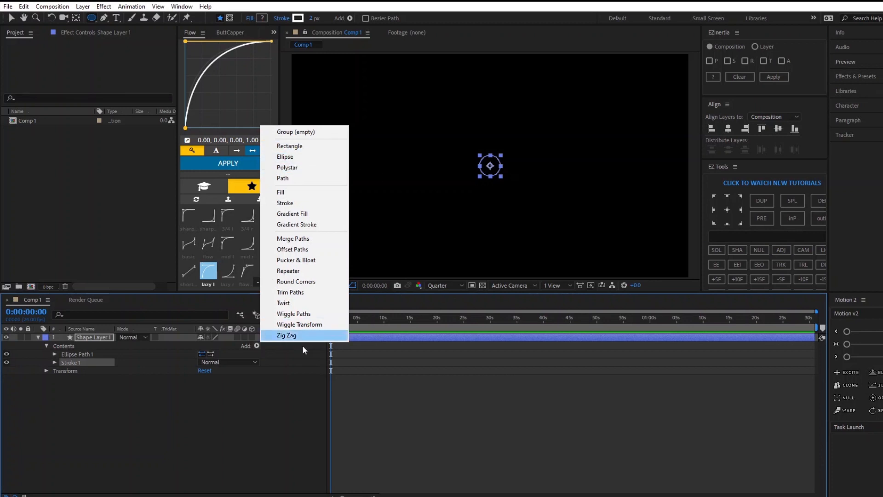
pyautogui.moveTo(89, 362)
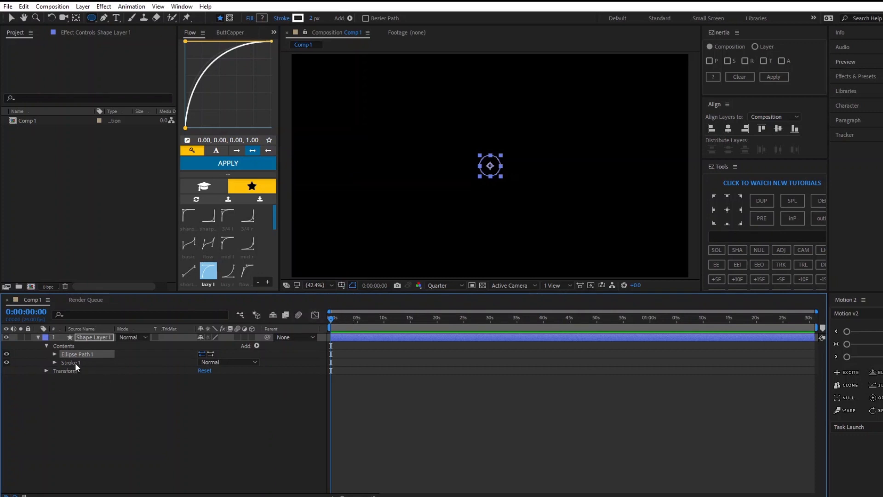
# - Thicken the white stroke, scale Shape Layer 1 to 689%, and enable 3D Layer
pyautogui.click(55, 362)
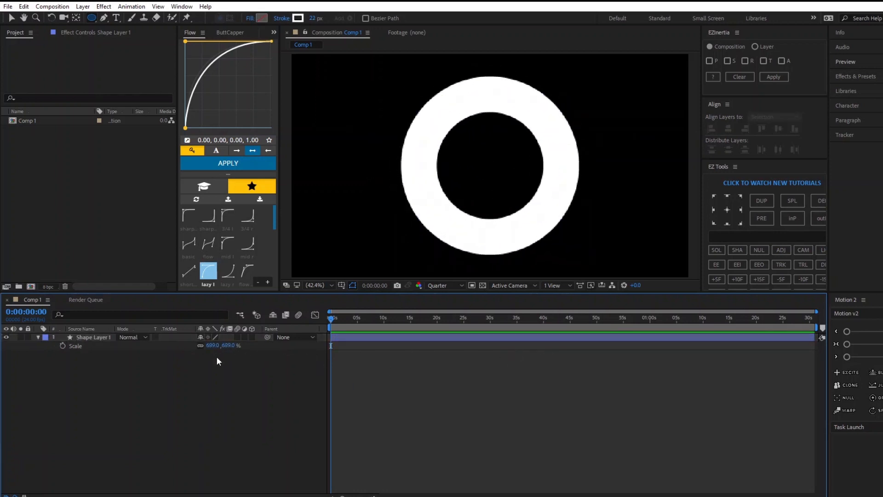
pyautogui.click(90, 337)
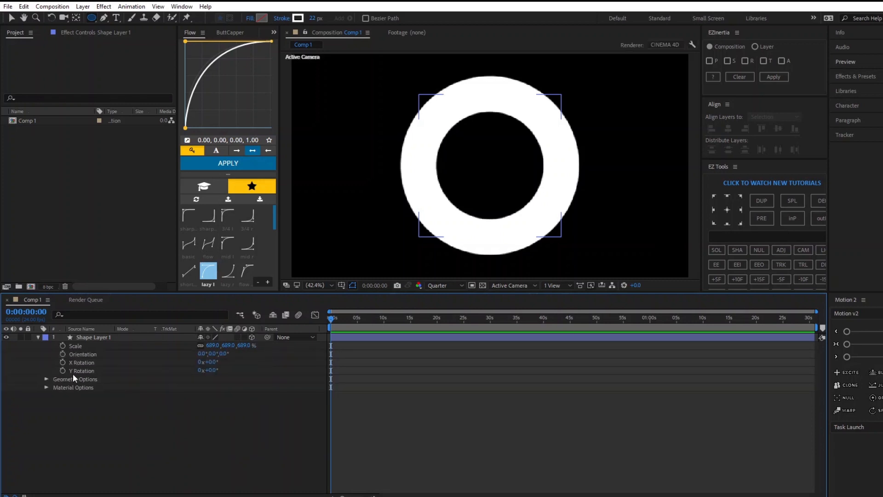
# - Expand Geometry Options, set Extrusion Depth to 25, and select Shape Layer 1
pyautogui.click(47, 379)
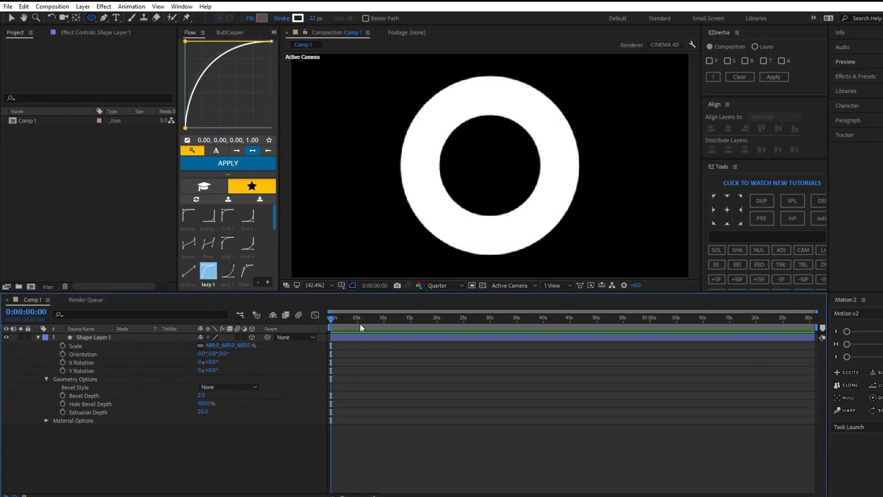
pyautogui.click(95, 337)
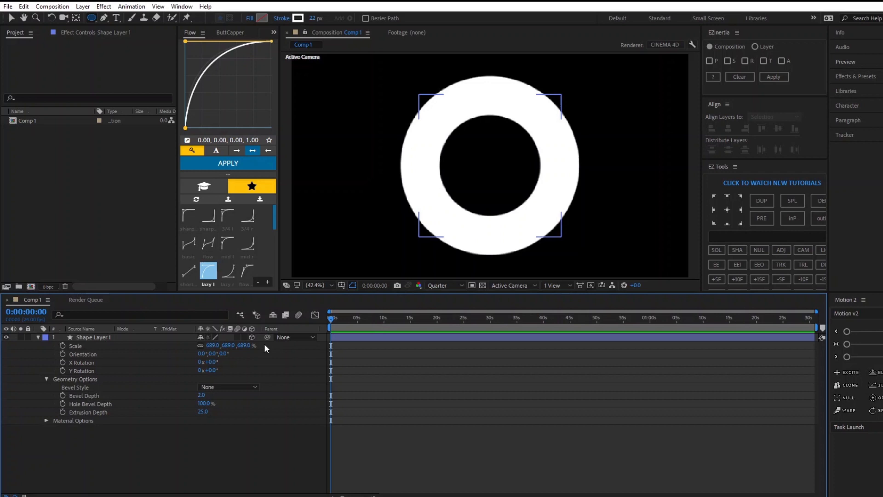
pyautogui.moveTo(212, 362)
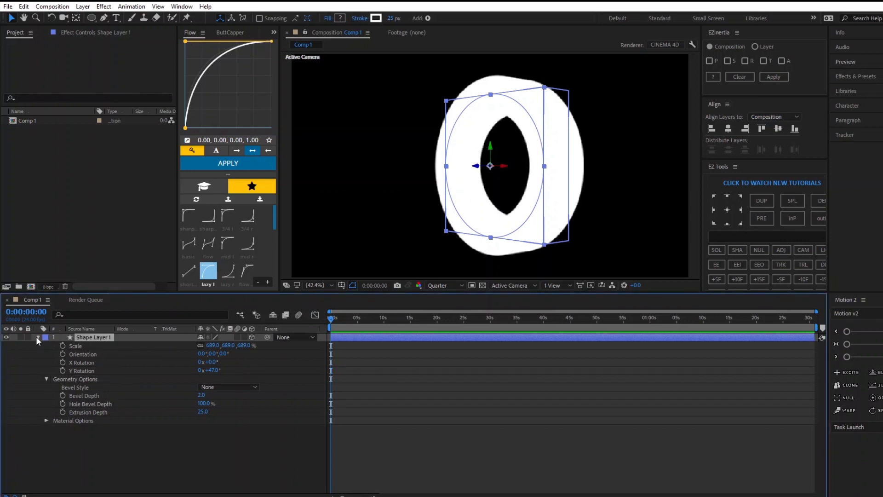
# - Set the ring's Y Rotation to 47° and expand Shape Layer 1's contents
pyautogui.click(47, 354)
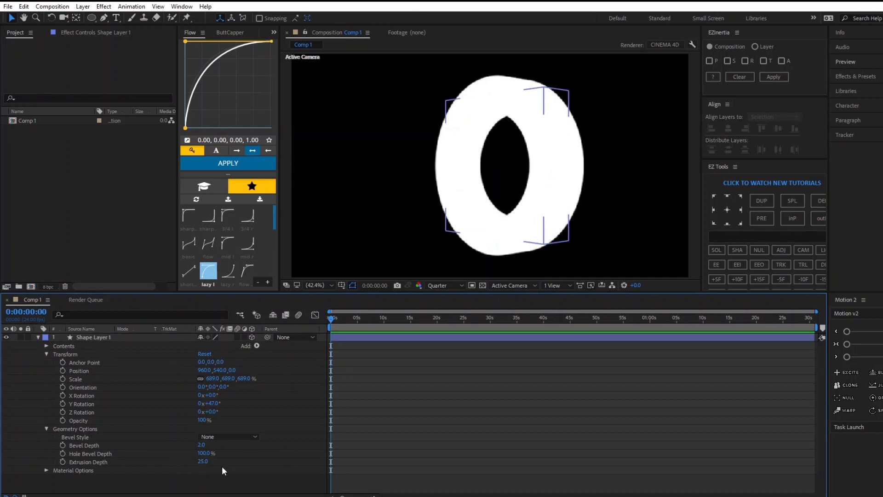
pyautogui.moveTo(204, 472)
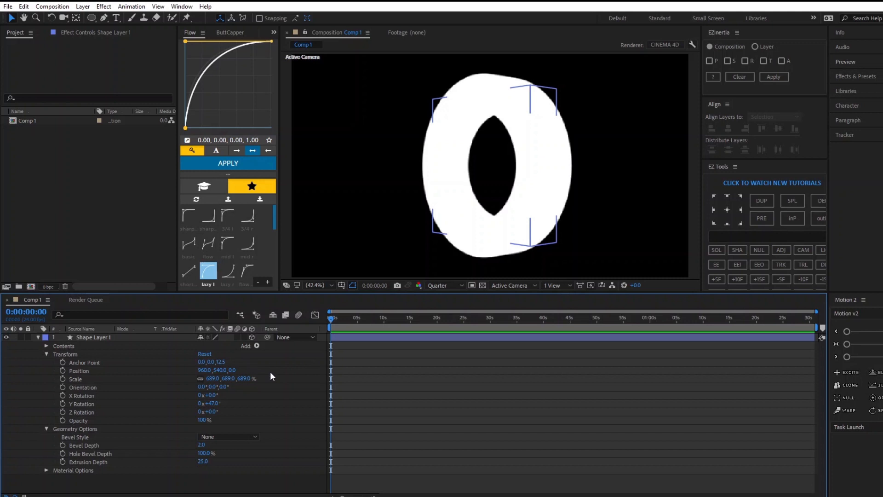
pyautogui.moveTo(222, 362)
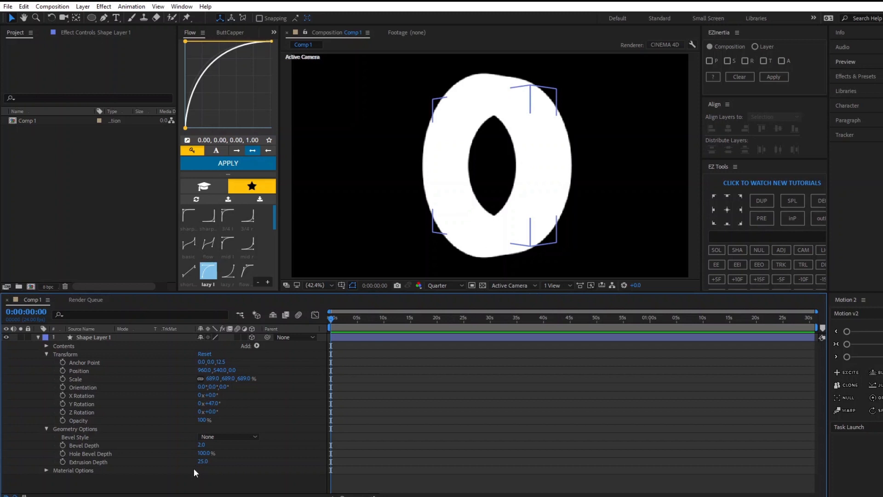
pyautogui.click(93, 337)
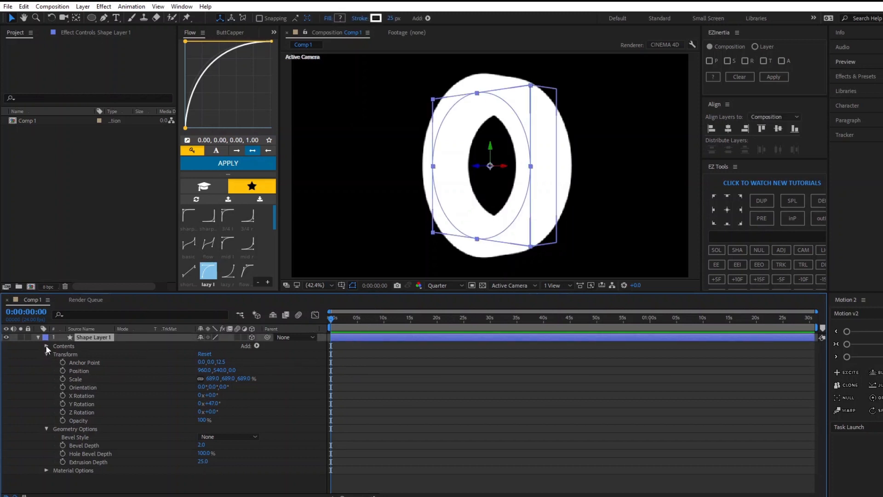
# - Add a Side Color to the ring and set it to bright blue #00BAFF
pyautogui.click(46, 346)
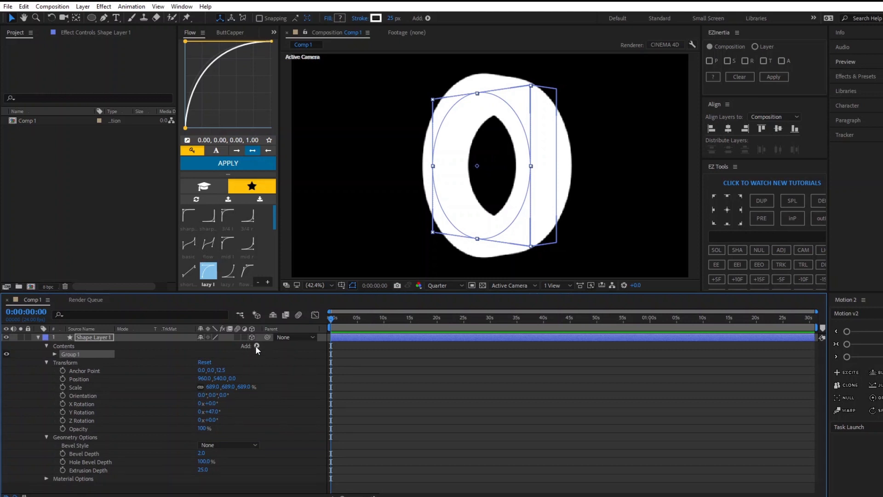
pyautogui.click(255, 346)
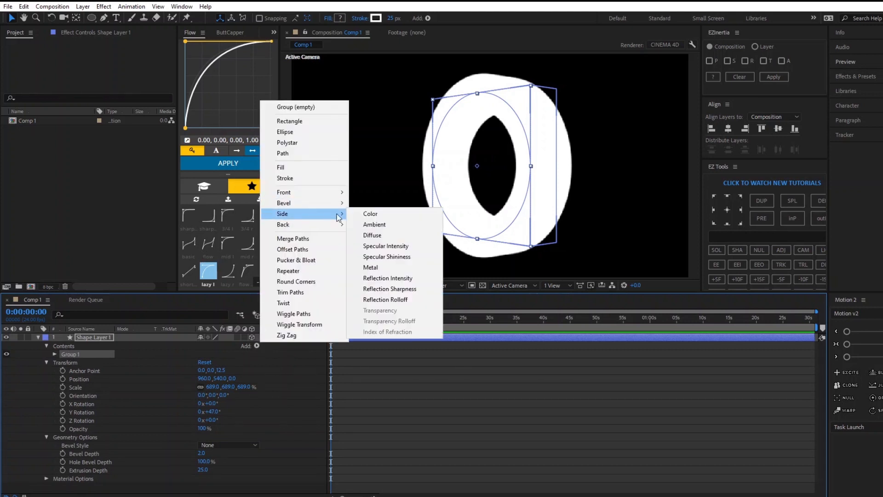
pyautogui.click(370, 214)
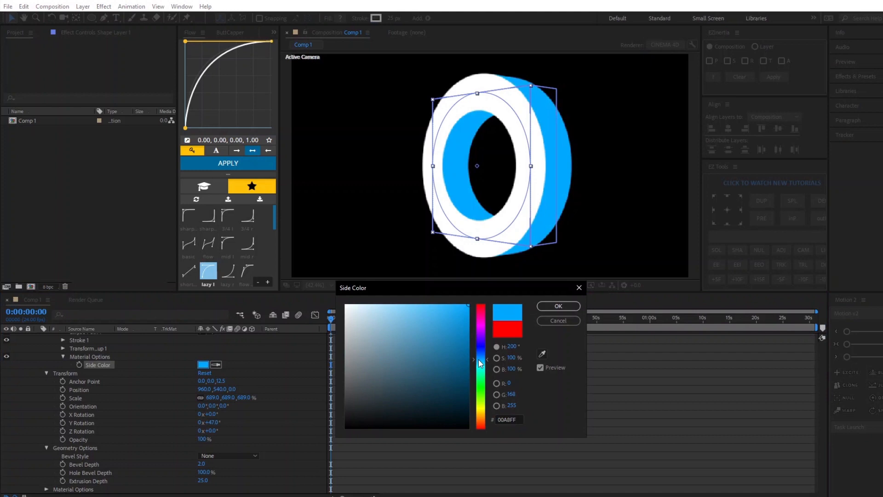
pyautogui.click(480, 364)
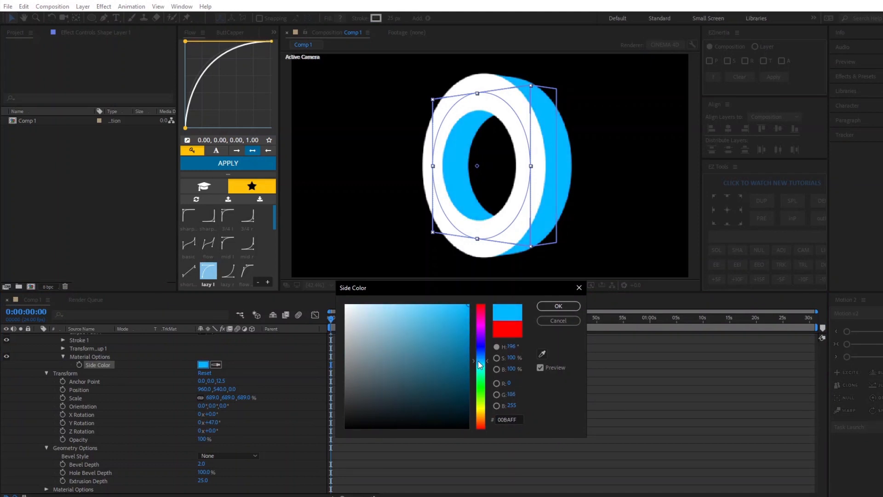
pyautogui.click(557, 306)
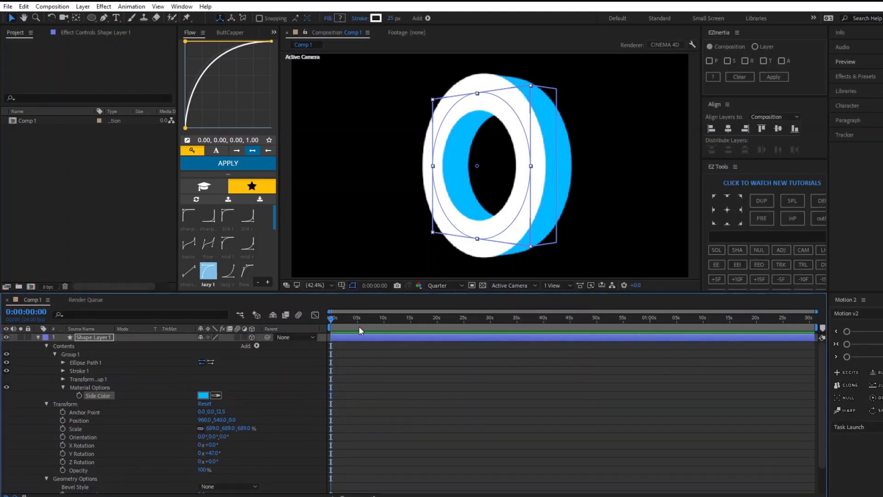
# - Lower Extrusion Depth to 10 and set Y Rotation to 39°
pyautogui.scroll(-3)
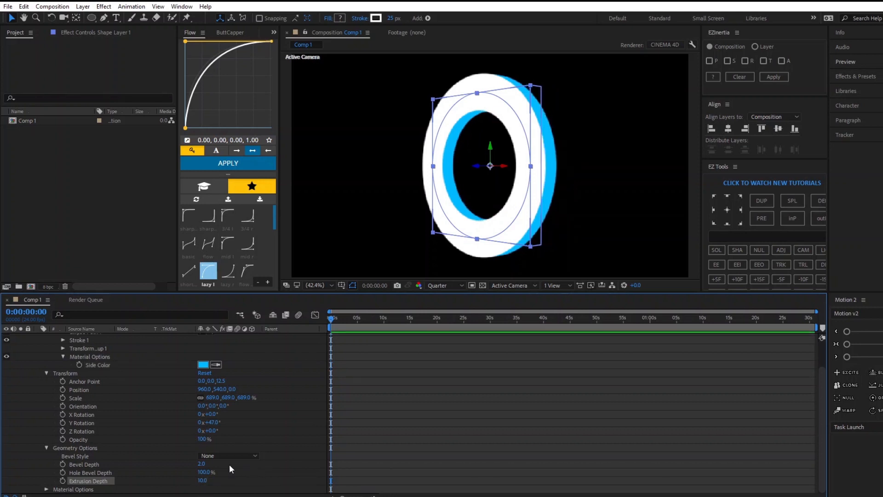
pyautogui.doubleClick(223, 381)
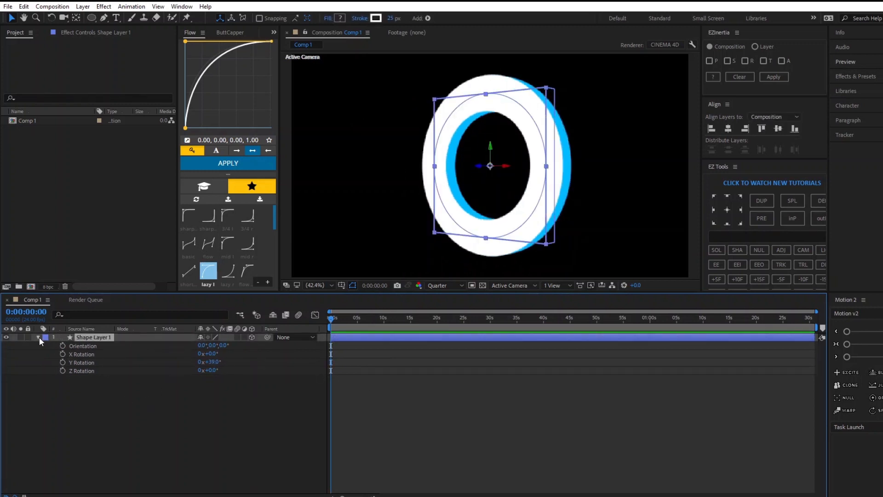
# - Add Trim Paths 1 and keyframe End from 0% to a higher value a few frames later
pyautogui.click(38, 337)
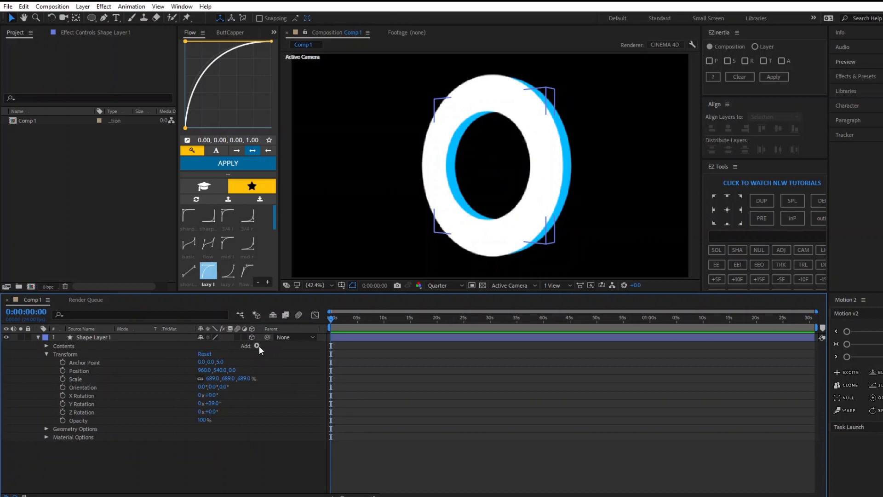
pyautogui.click(256, 346)
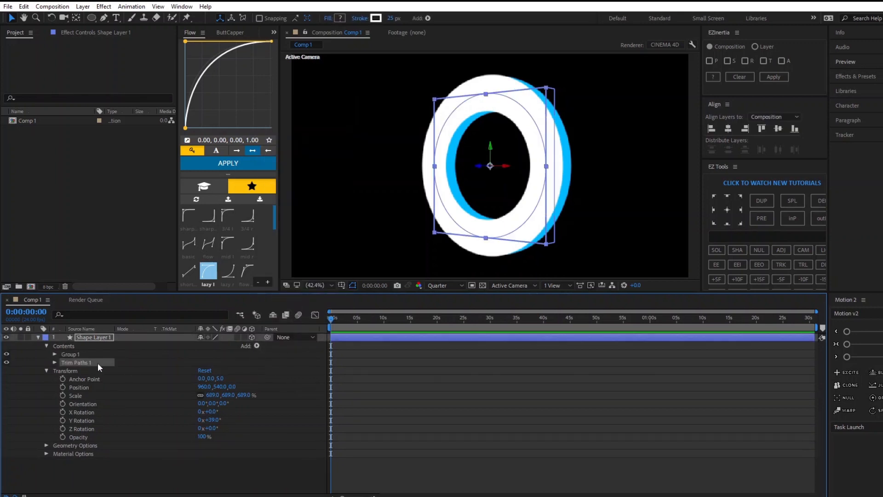
pyautogui.click(55, 362)
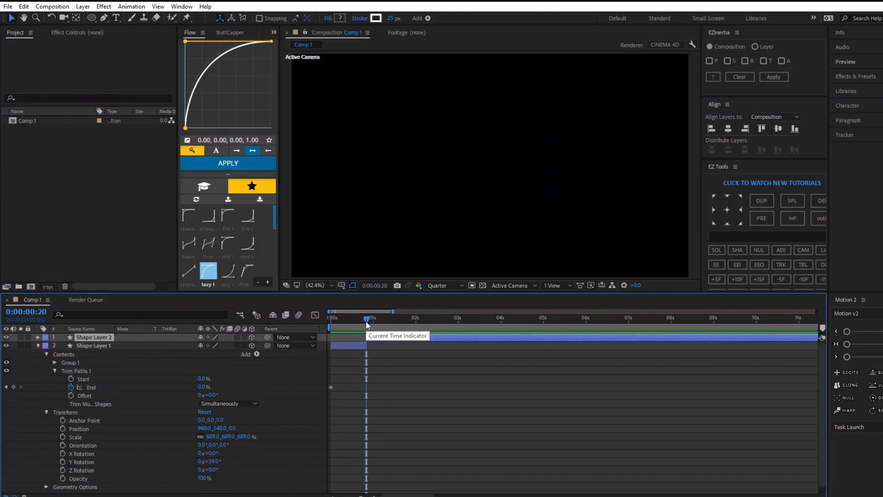
pyautogui.click(93, 336)
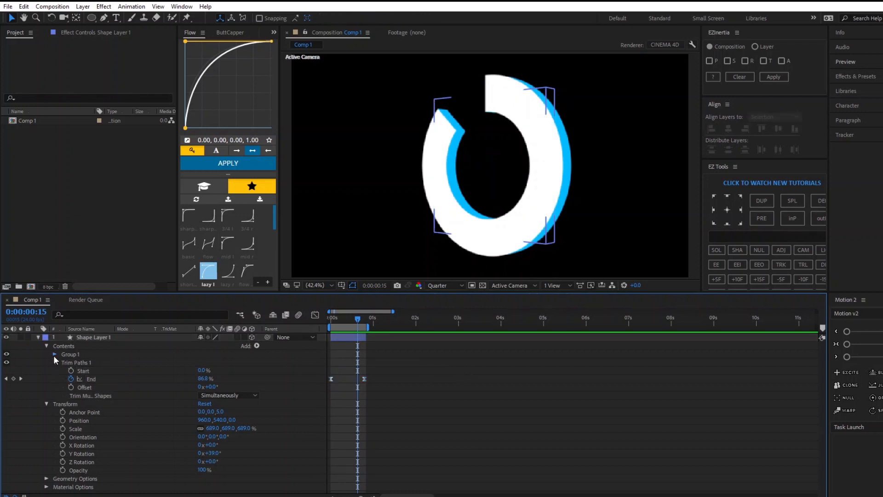
# - Set Group 1 > Stroke 1's Line Cap to Round Cap and preview near the start
pyautogui.click(54, 354)
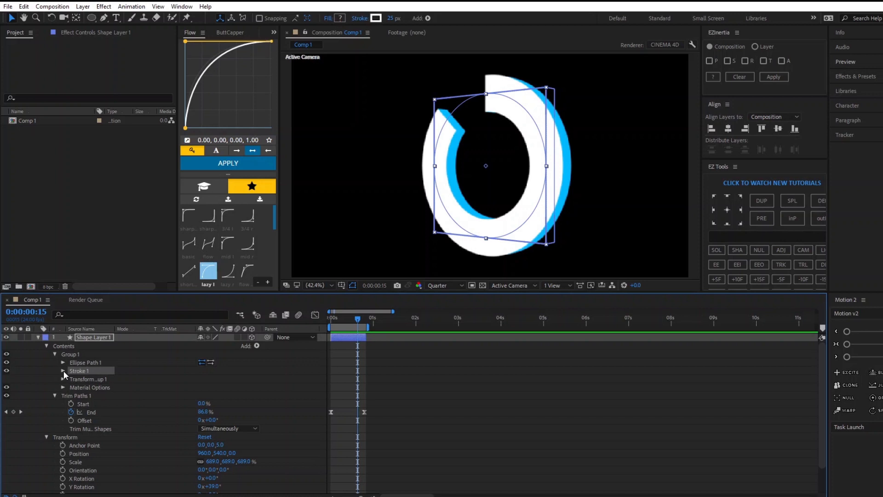
pyautogui.click(63, 371)
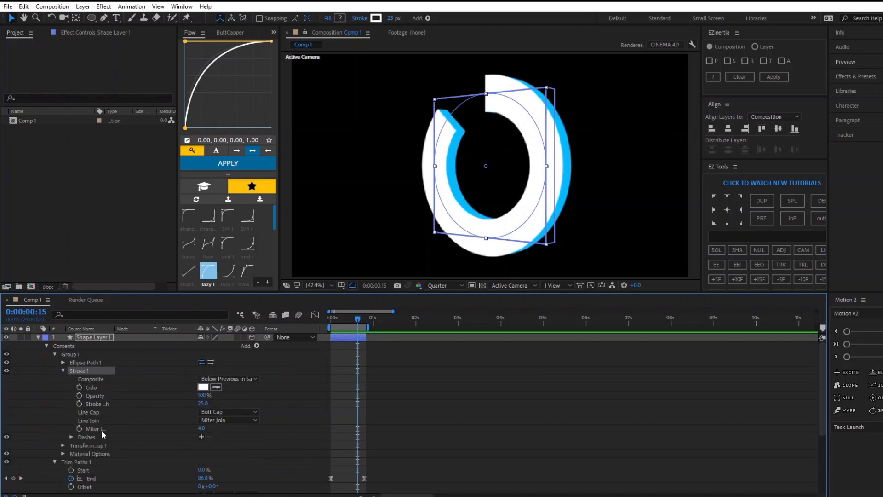
pyautogui.moveTo(190, 415)
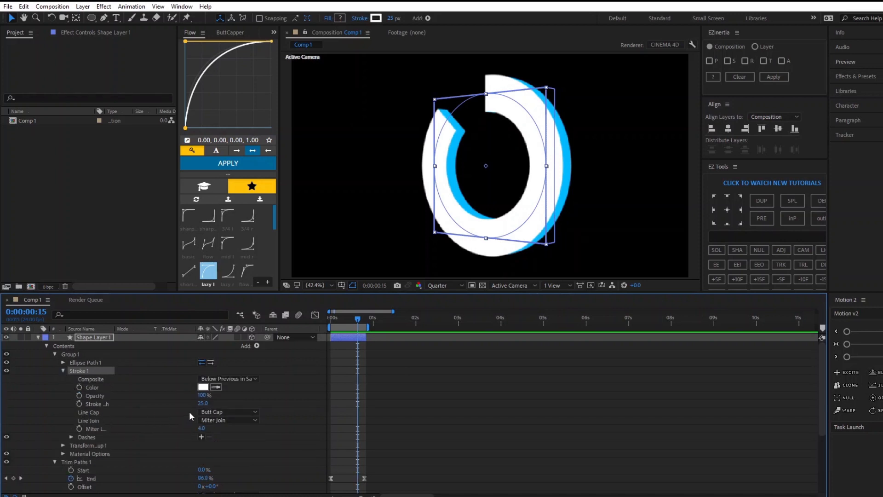
pyautogui.click(228, 411)
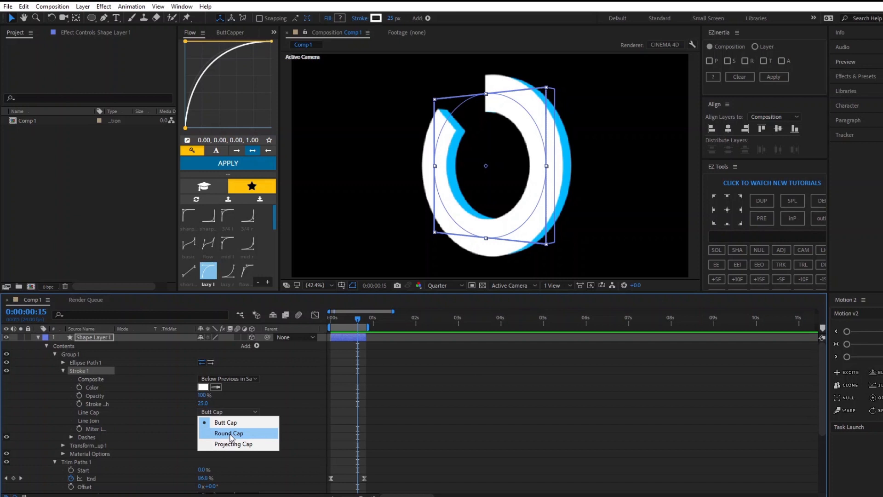
pyautogui.click(228, 432)
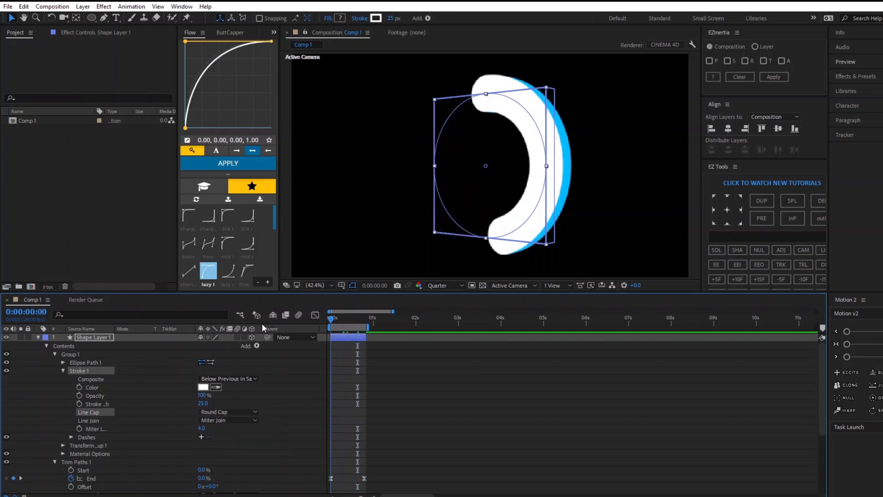
pyautogui.click(334, 318)
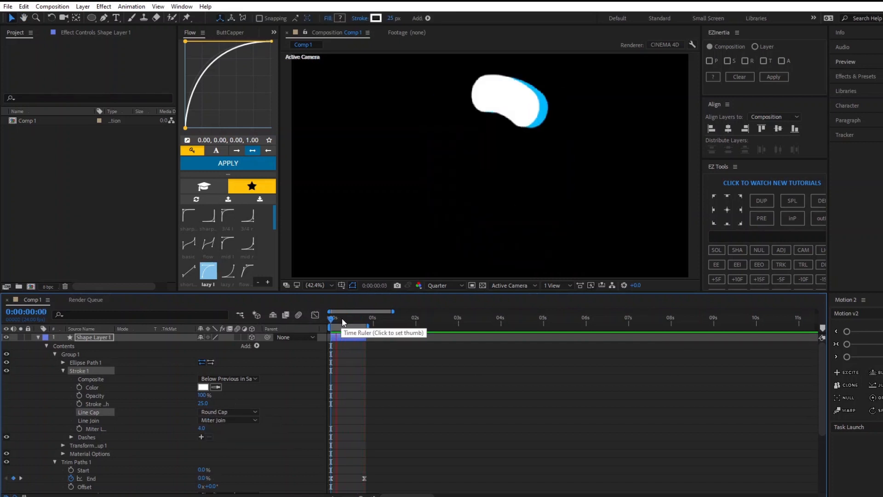